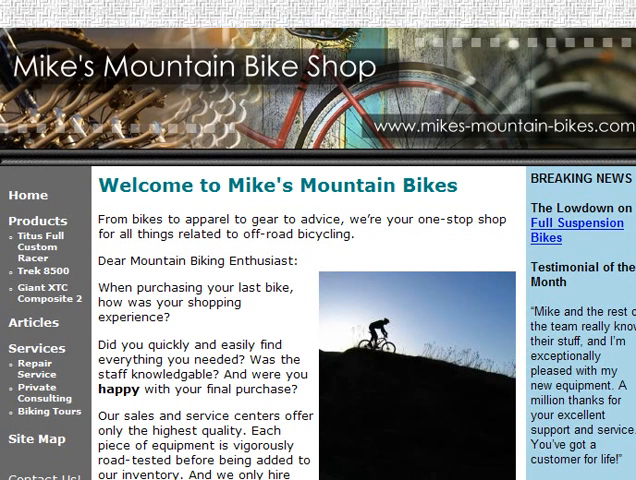
{"action": "mouse_move", "coordinate": [38, 240]}
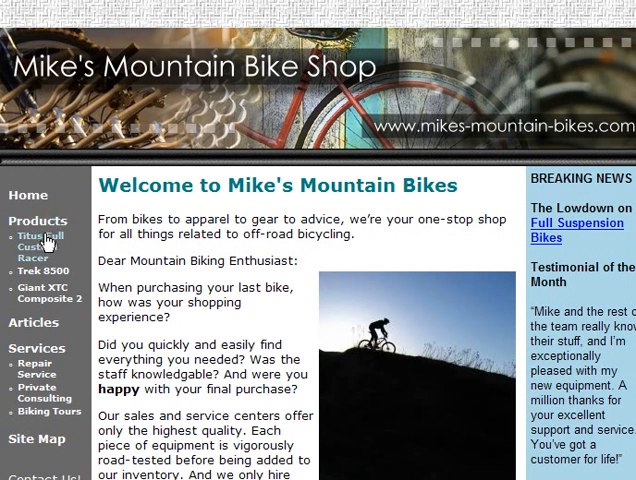
{"action": "mouse_move", "coordinate": [34, 322]}
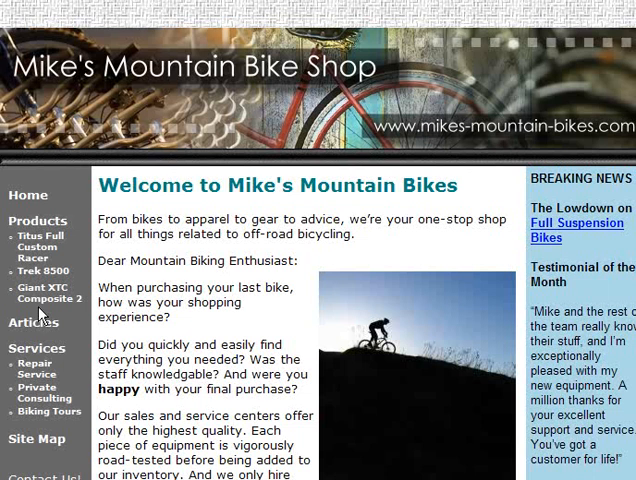
- Go to the Titus Full Custom Racer product page from the Products sidebar
{"action": "left_click", "coordinate": [36, 240]}
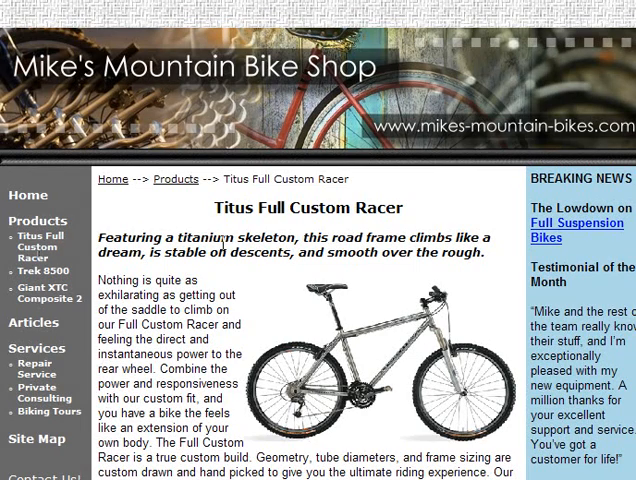
{"action": "mouse_move", "coordinate": [564, 232]}
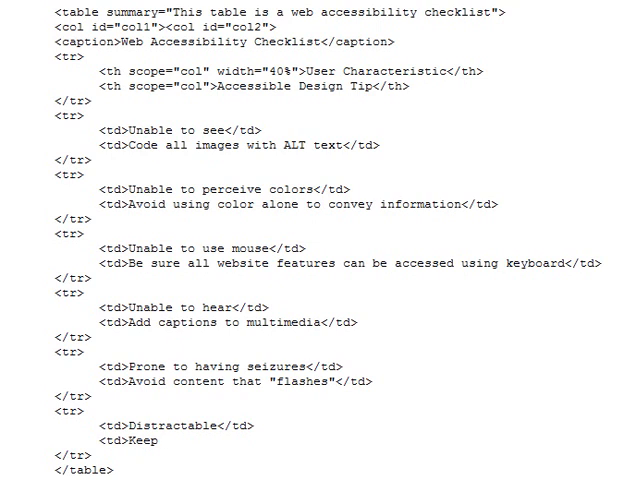
- Complete the Distractable row's tip to read 'Keep the design simple'
{"action": "type", "text": "the design"}
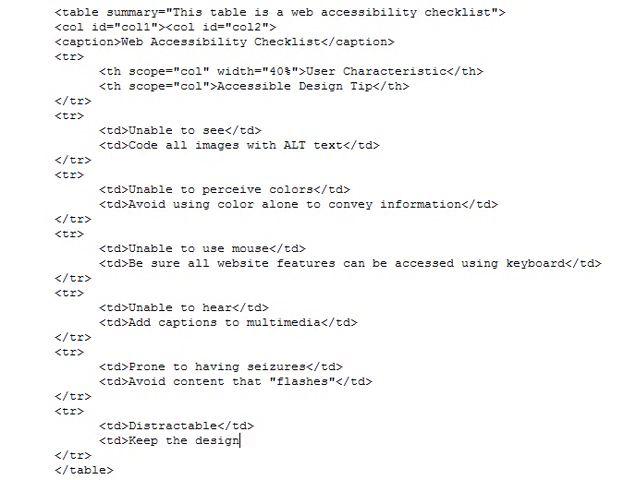
{"action": "type", "text": "simple"}
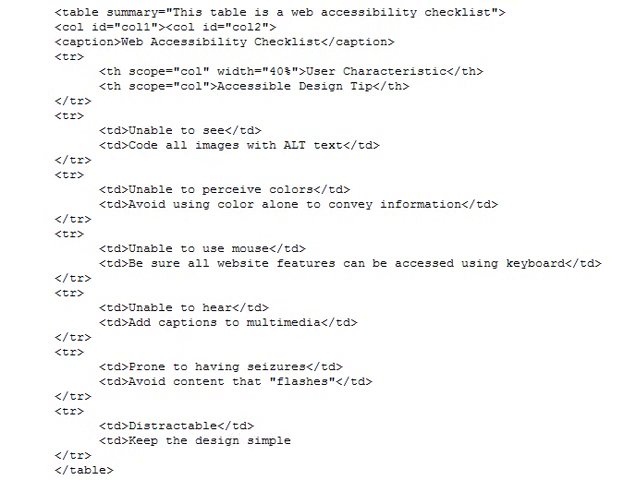